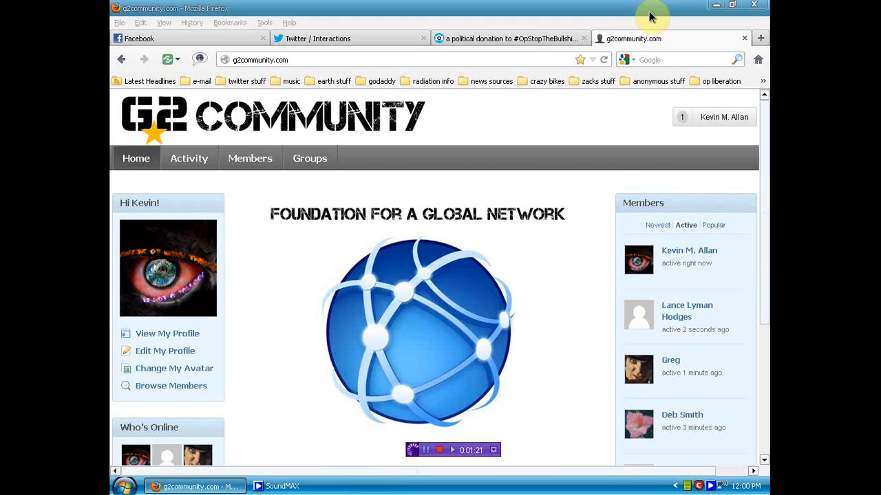
mouse_move(673, 217)
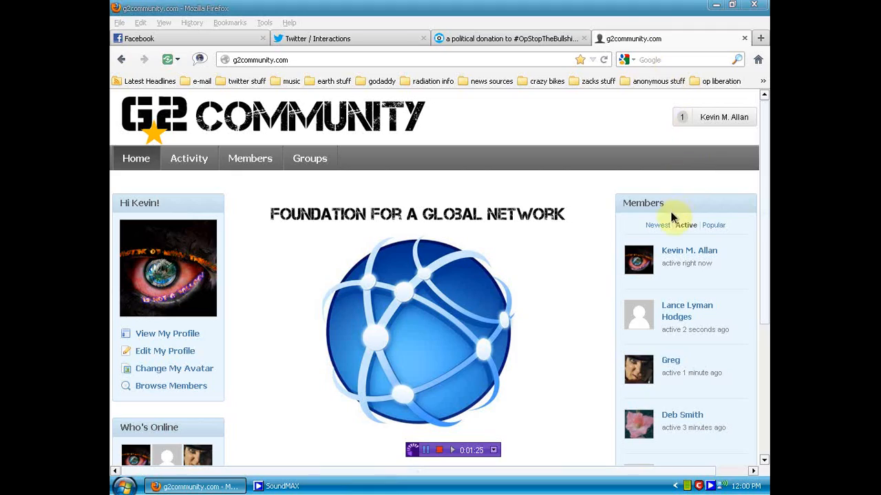
mouse_move(764, 240)
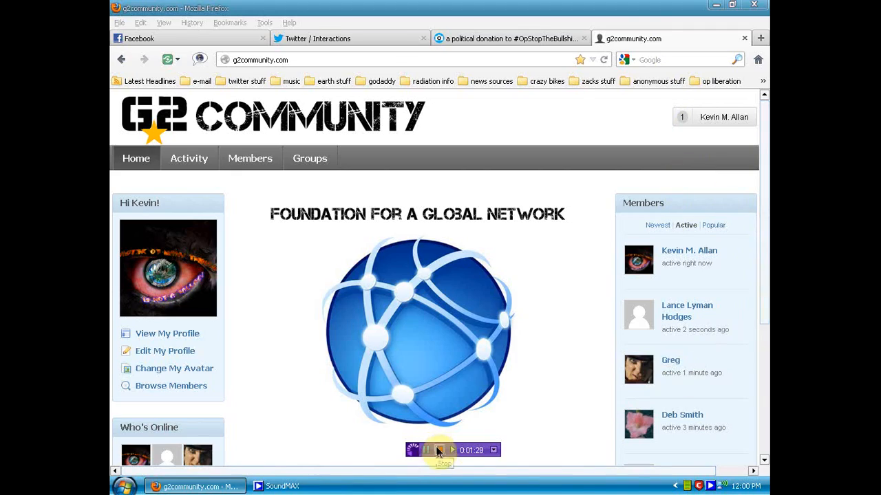
click(451, 450)
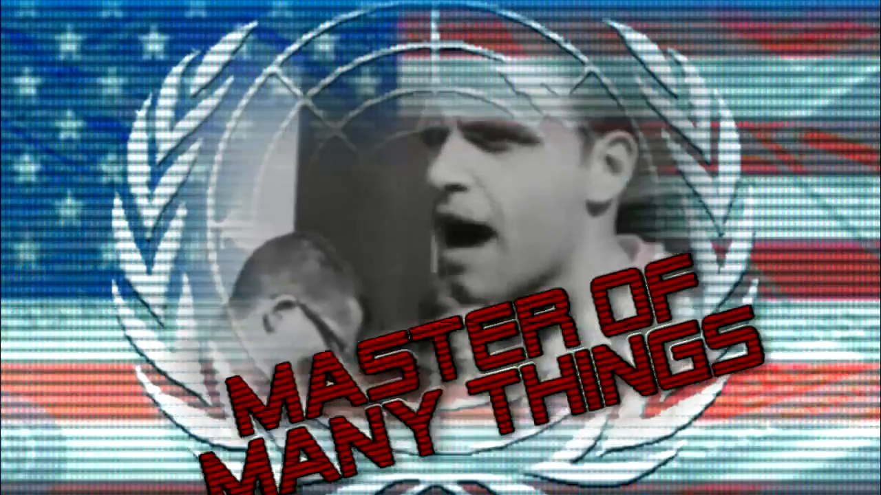